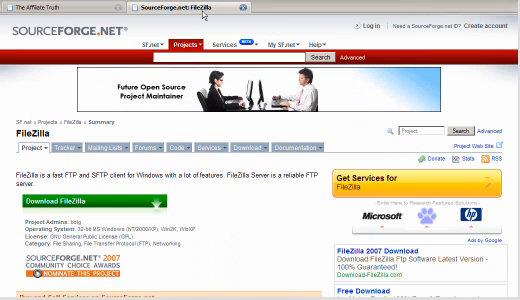
Step: Start downloading FileZilla from the SourceForge project page via the green Download button
click(218, 48)
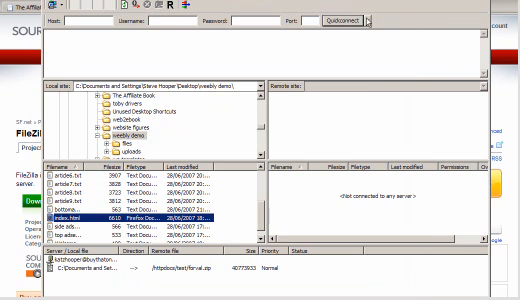
Step: Connect to the remote server via the Quickconnect bar so its top-level folders are listed
click(356, 18)
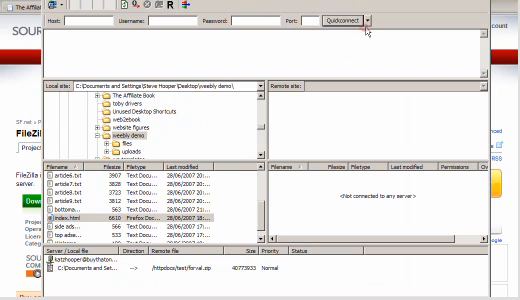
click(366, 18)
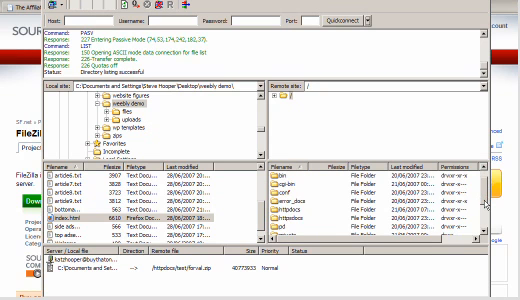
Step: Enter the httpdocs folder on the server to list the files it contains
scroll(down, 3)
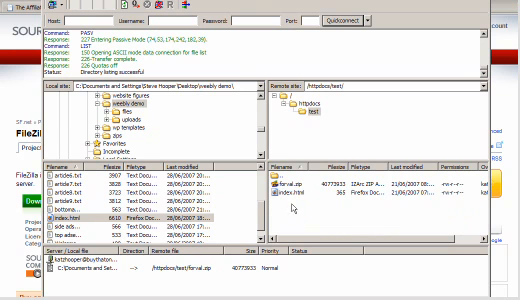
click(70, 214)
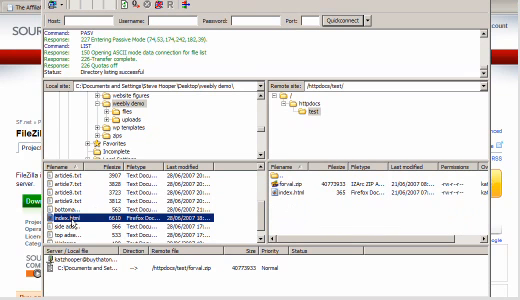